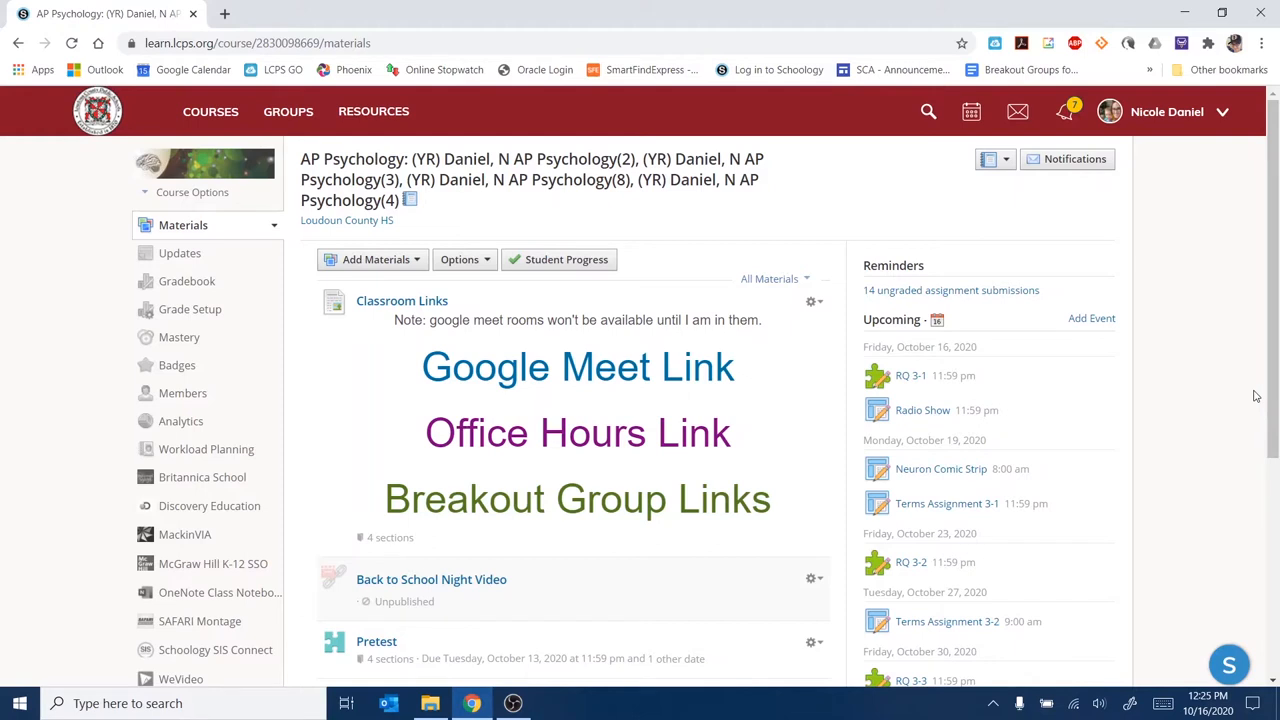
mouse_move(1128, 308)
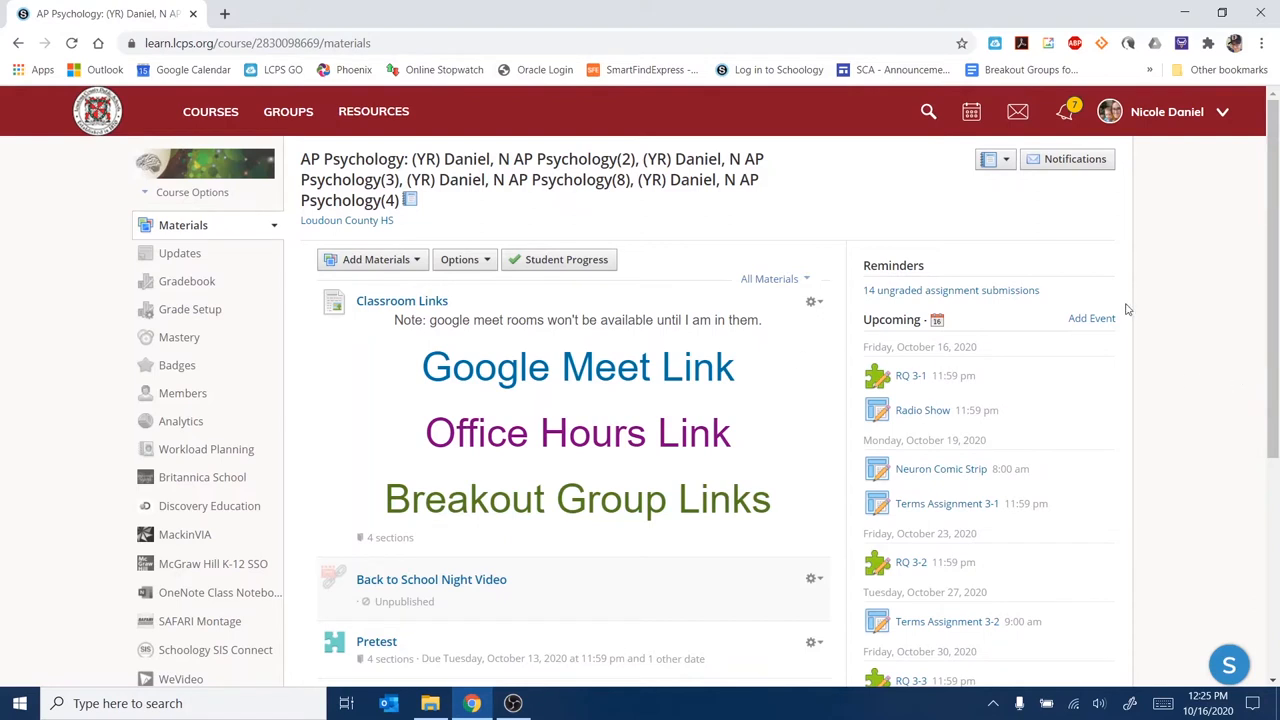
mouse_move(1166, 262)
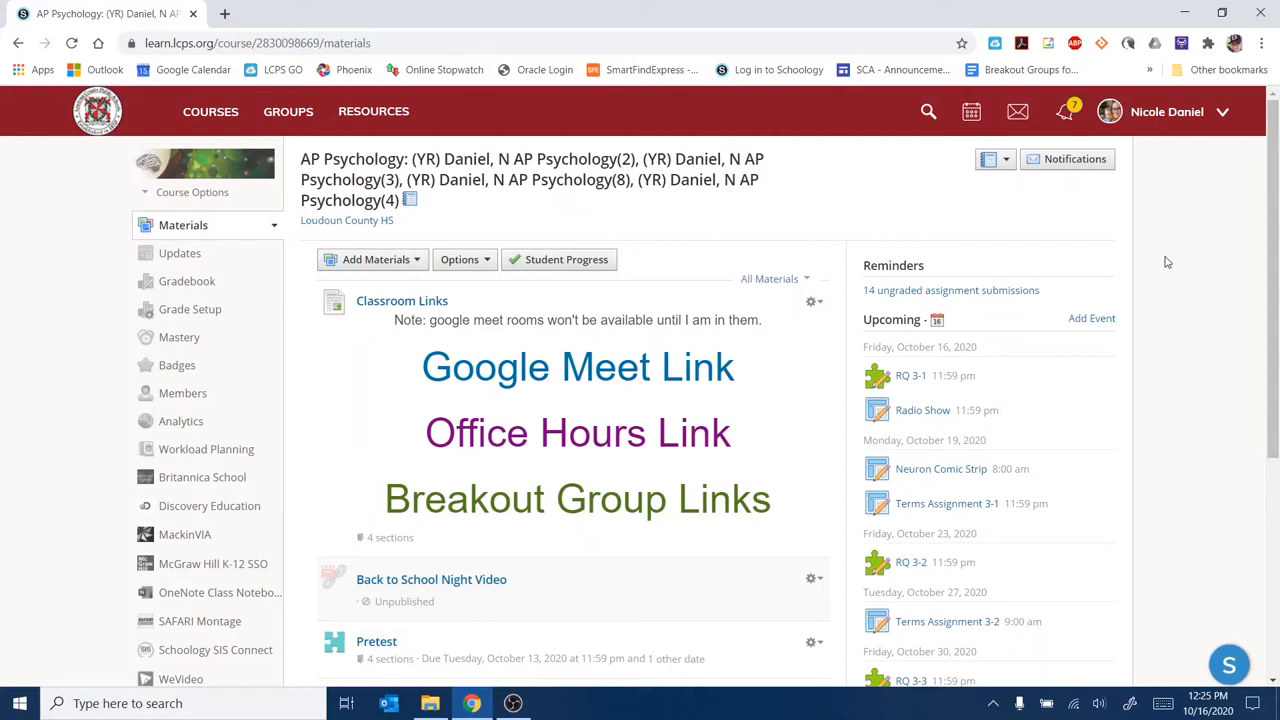
mouse_move(1118, 392)
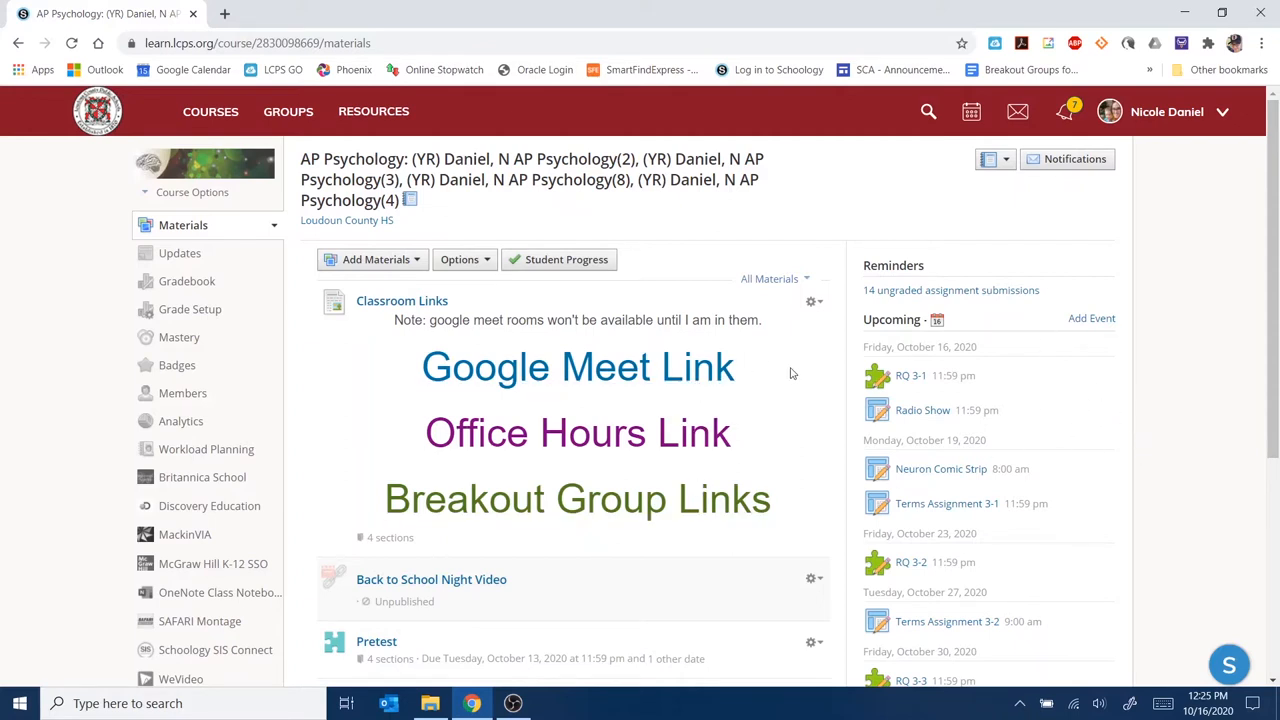
mouse_move(72, 242)
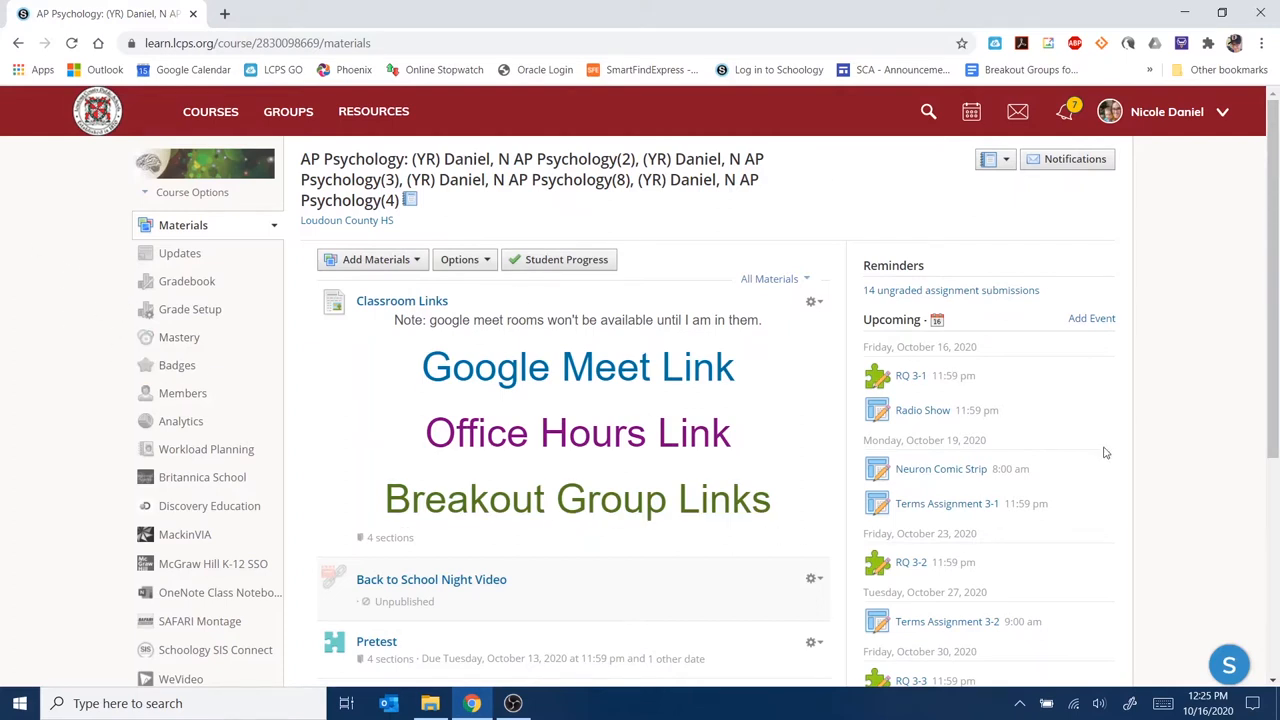
mouse_move(826, 376)
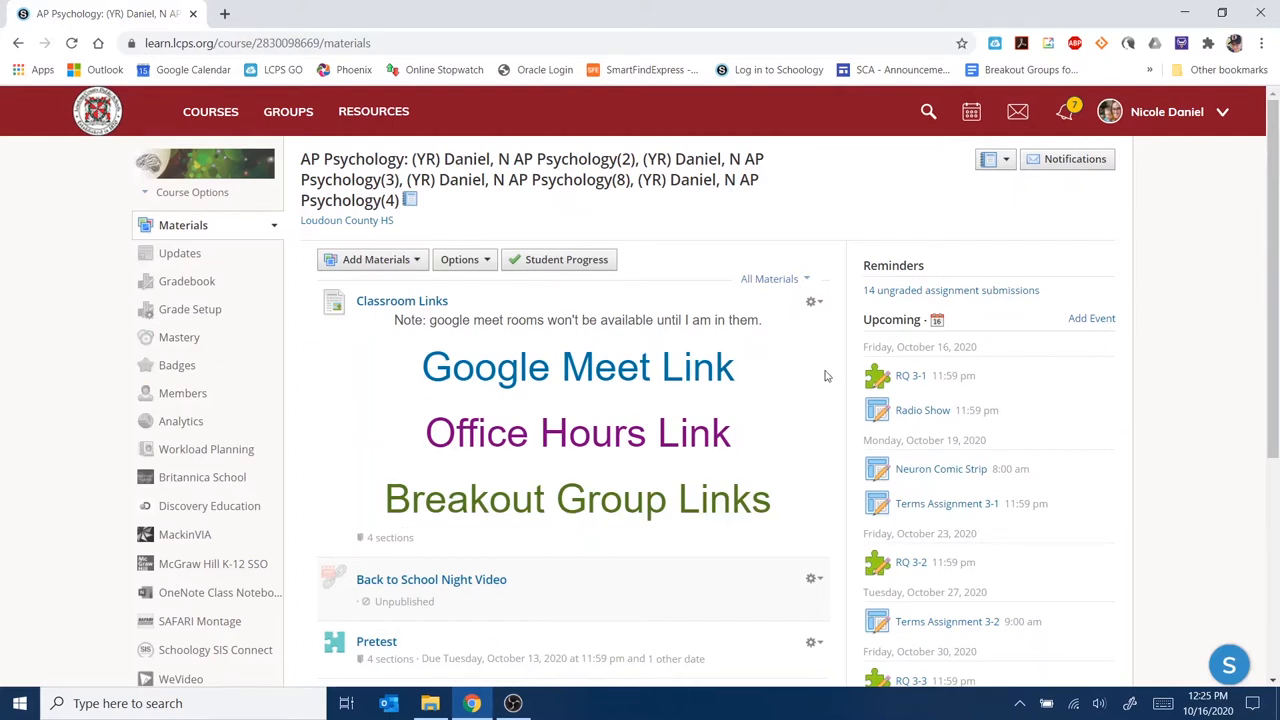
mouse_move(378, 456)
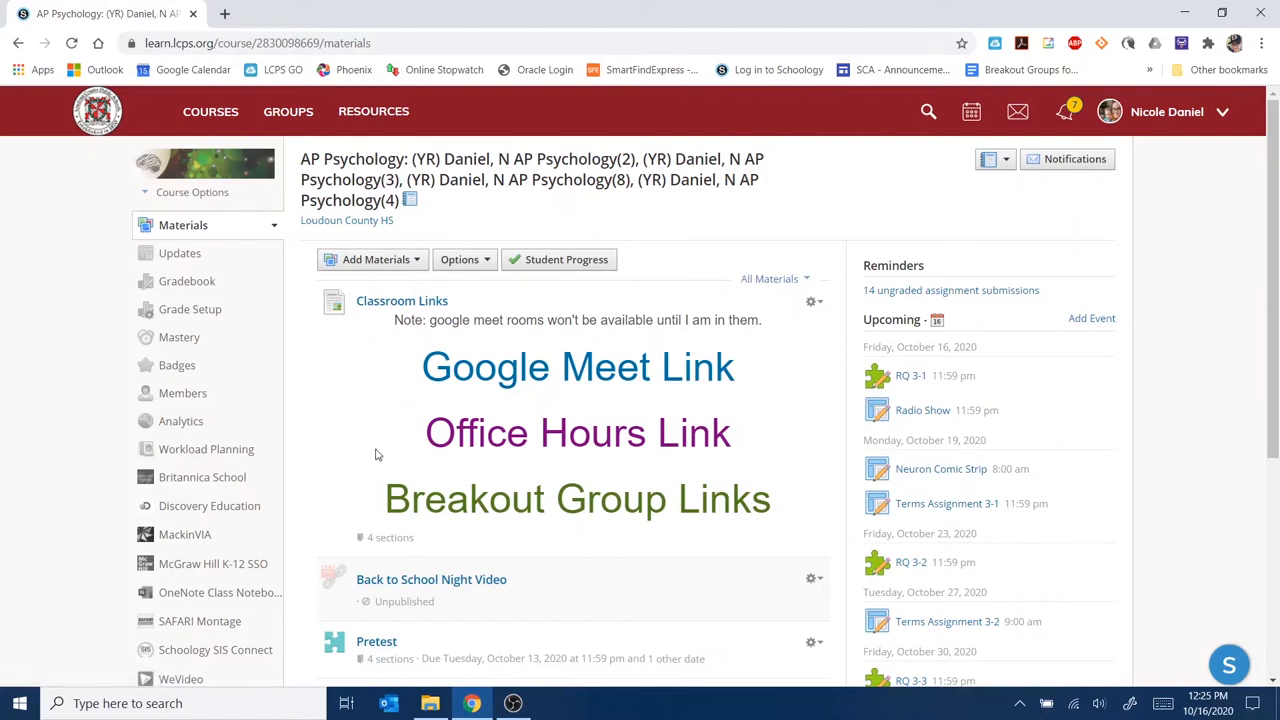
mouse_move(186, 280)
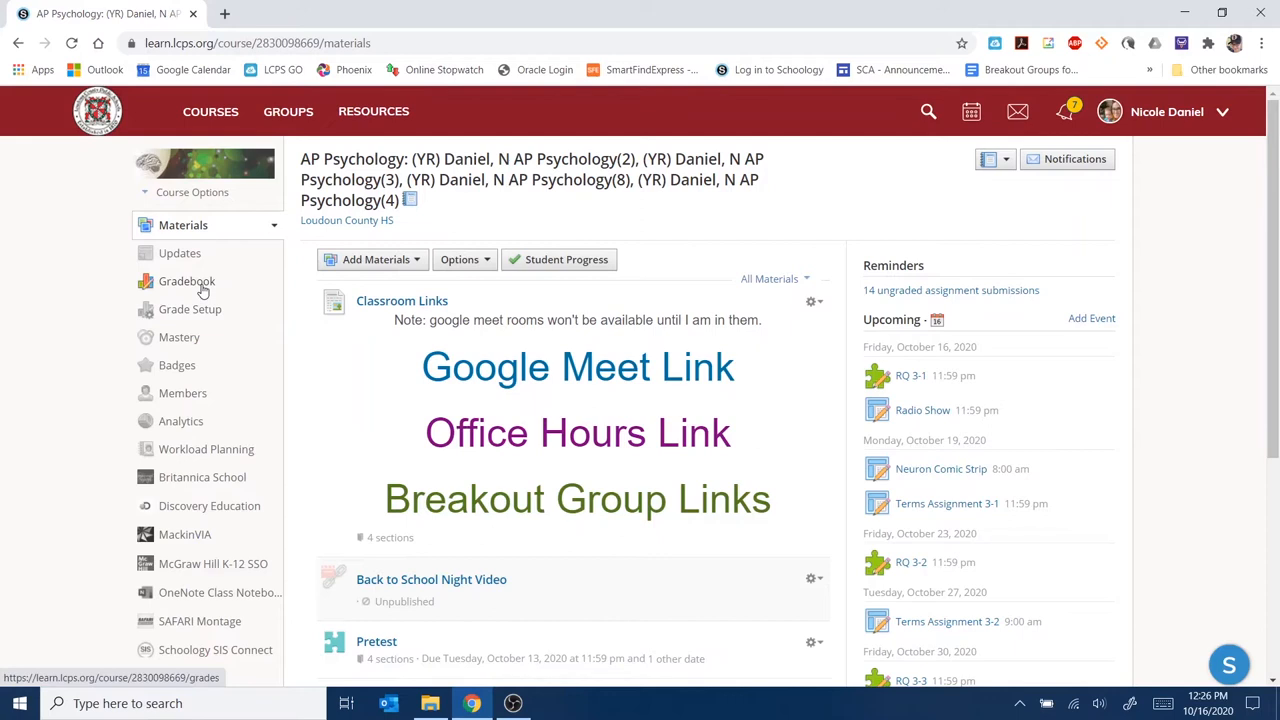
Show the AP Psychology gradebook with student scores per assignment.
left_click(186, 280)
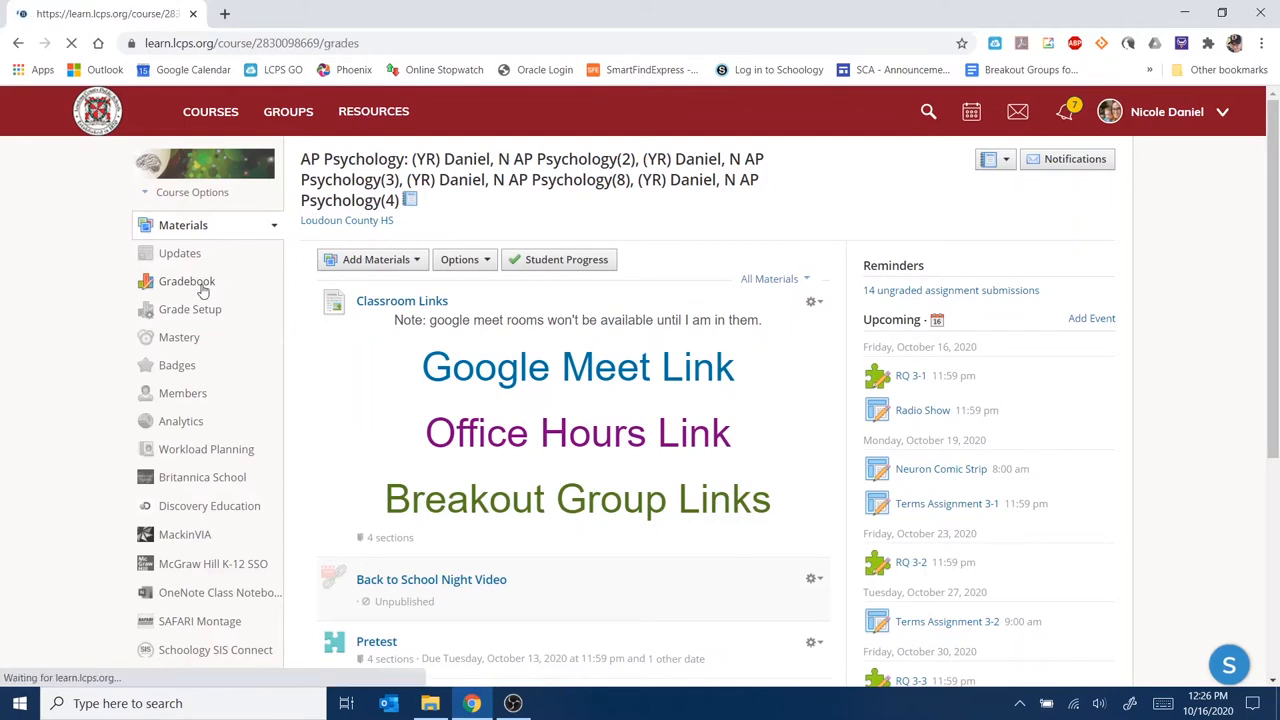
left_click(188, 280)
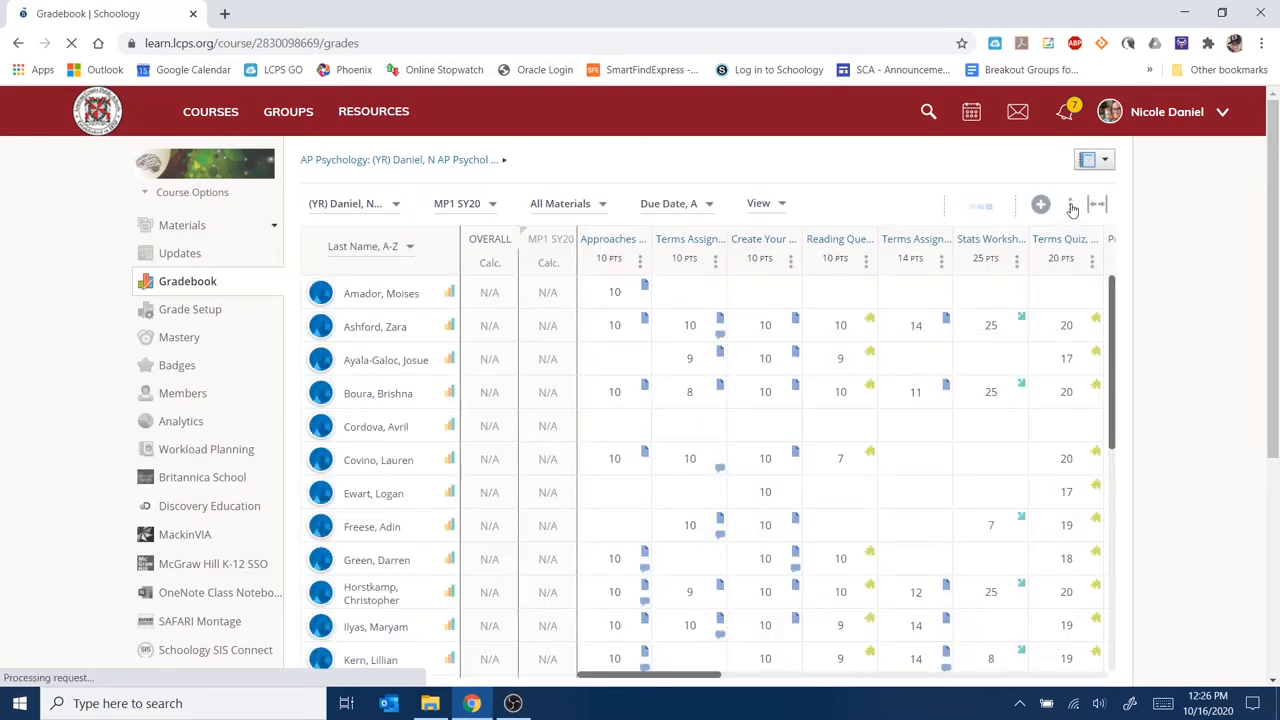
Export the gradebook as a CSV file and download it in Chrome.
left_click(1072, 204)
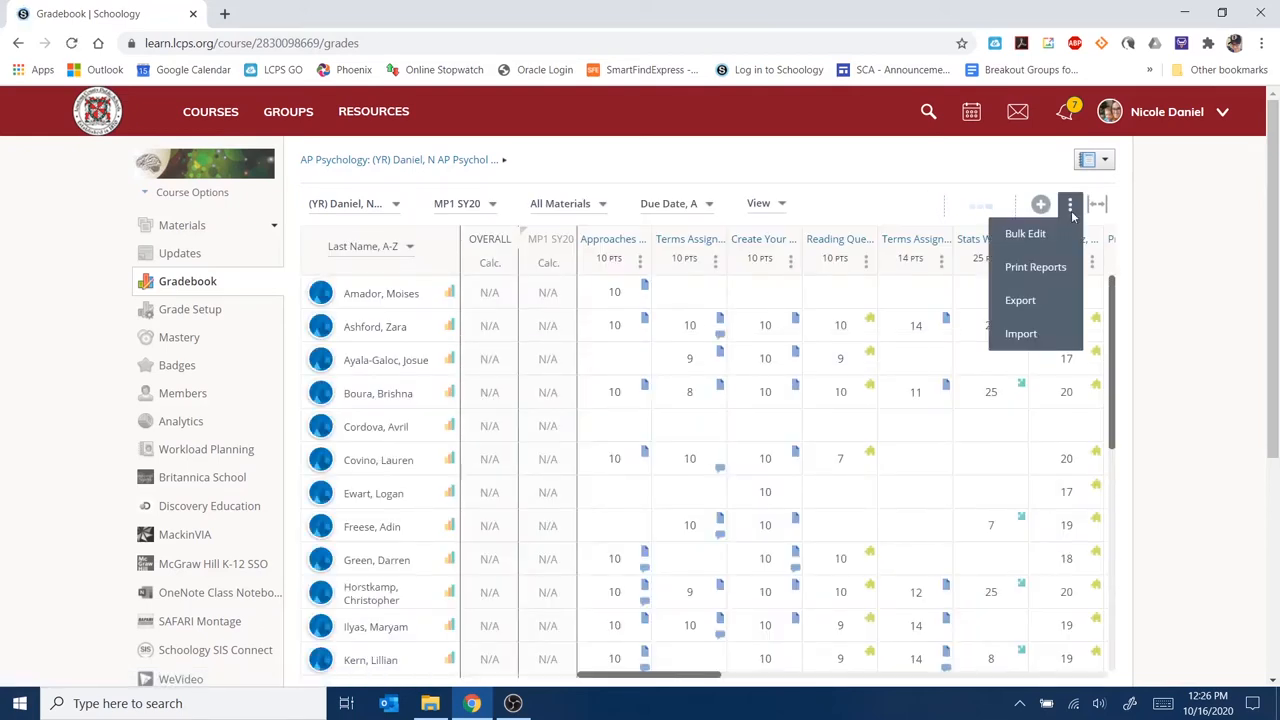
left_click(1020, 300)
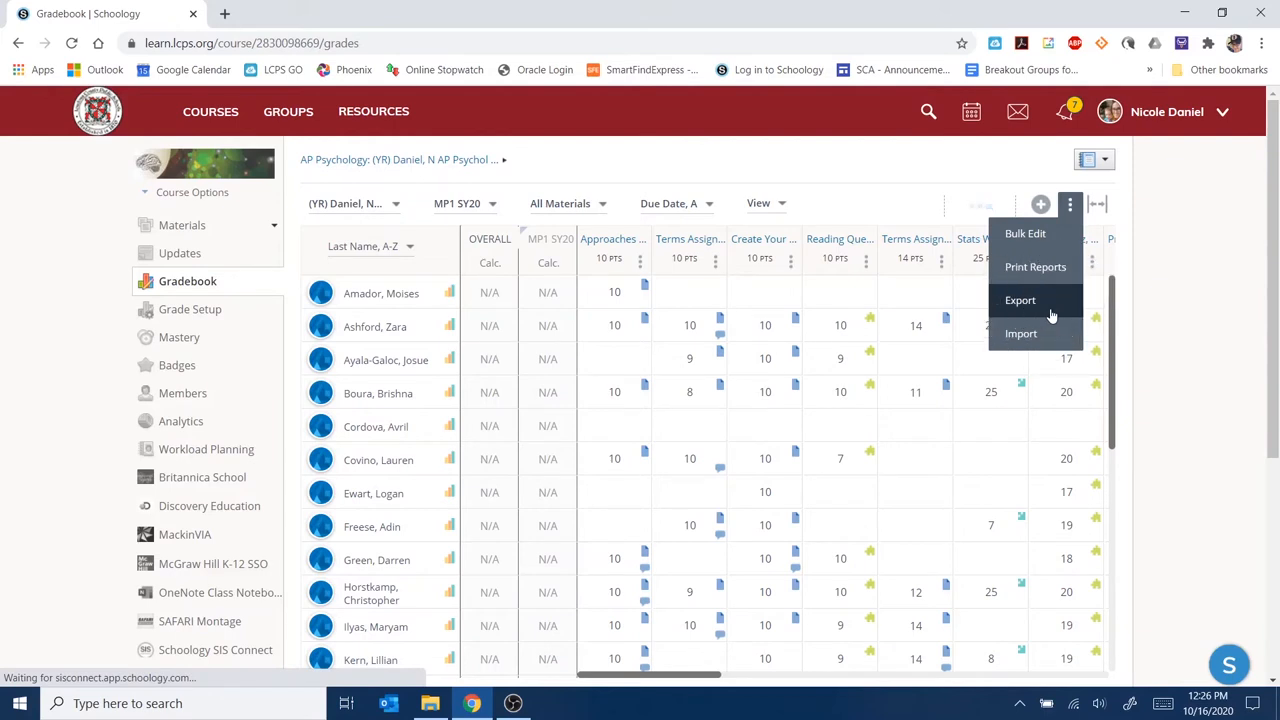
left_click(1020, 300)
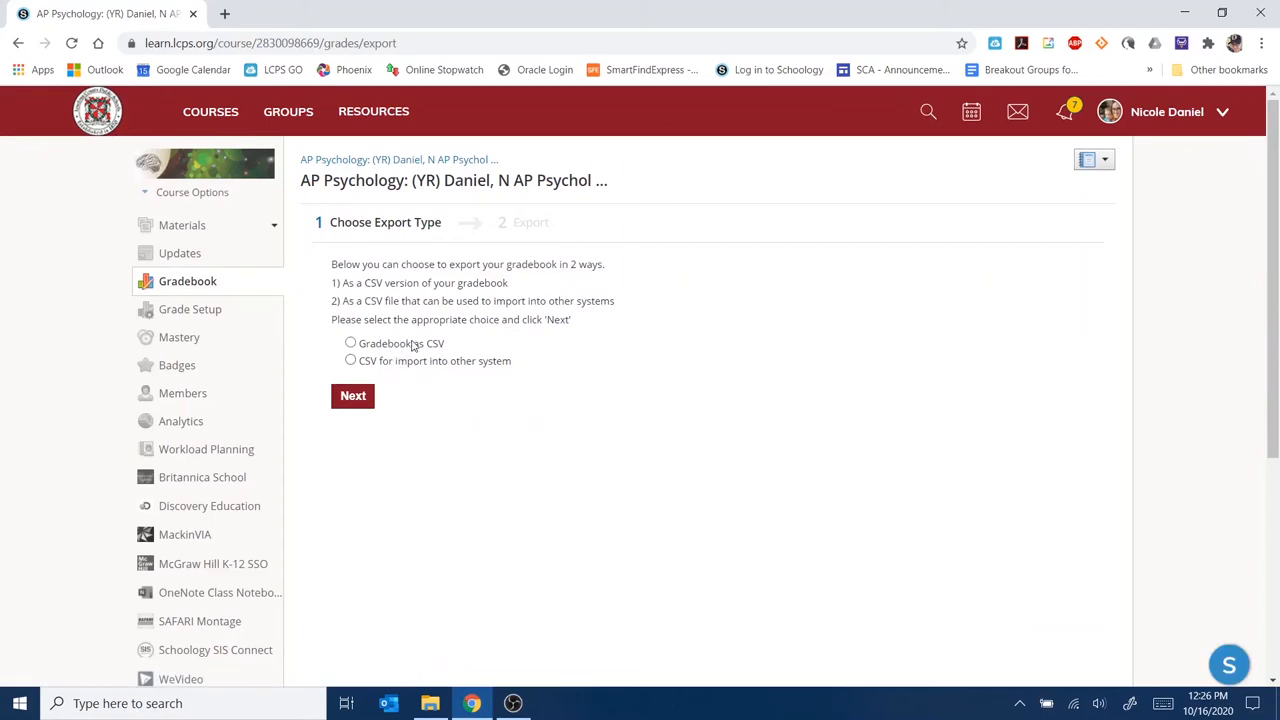
left_click(350, 344)
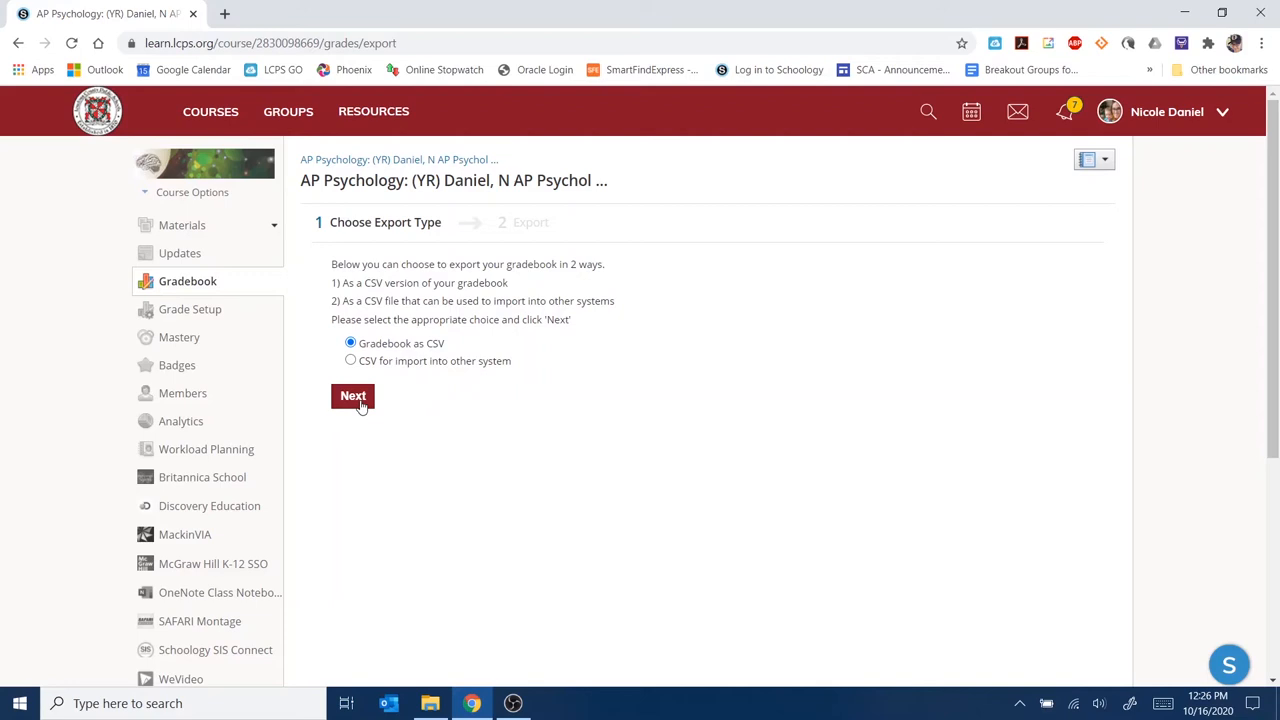
left_click(352, 396)
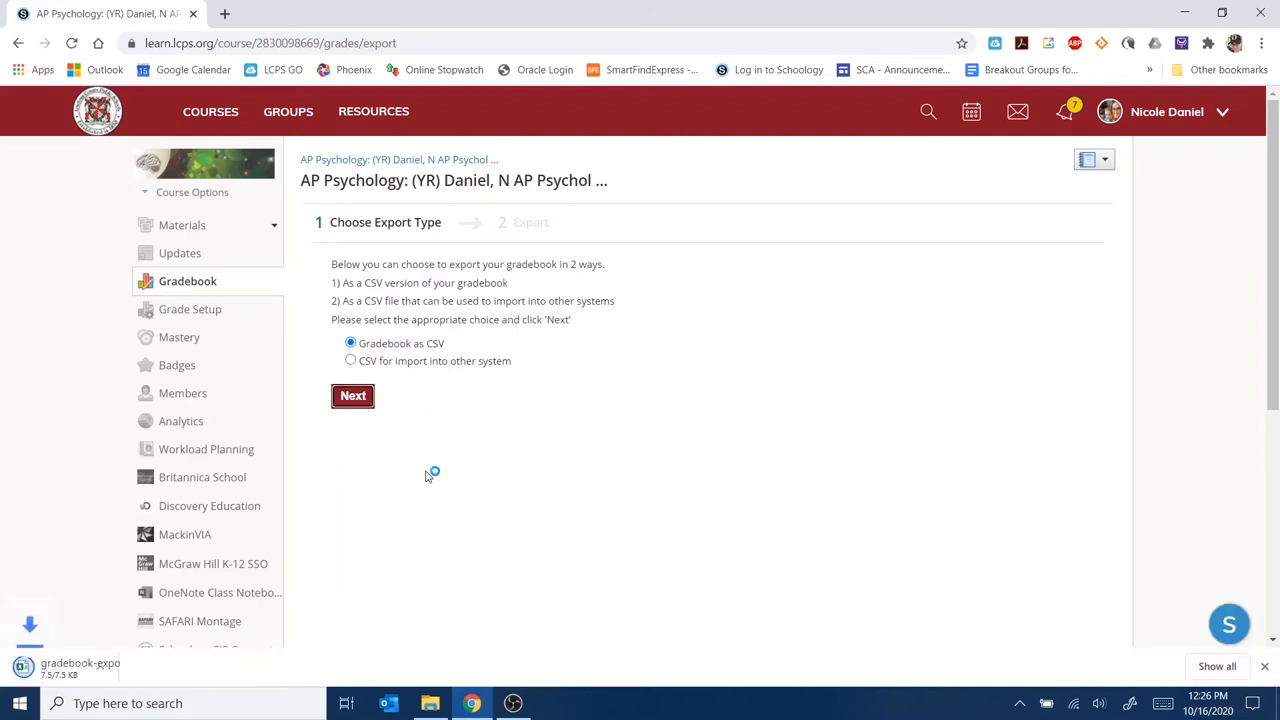